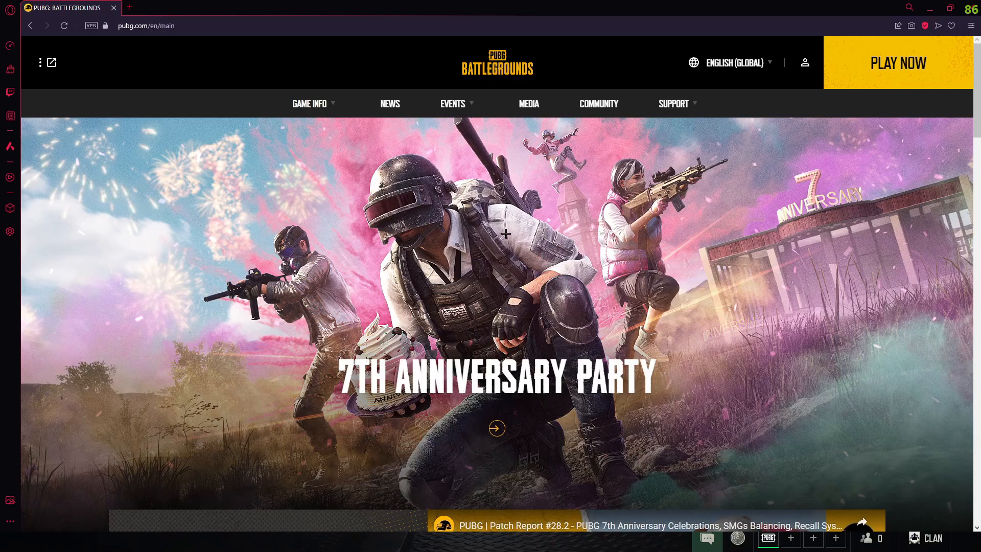
Step: Sign in to PUBG.com and expand the account menu showing Log-out and Settings
click(804, 62)
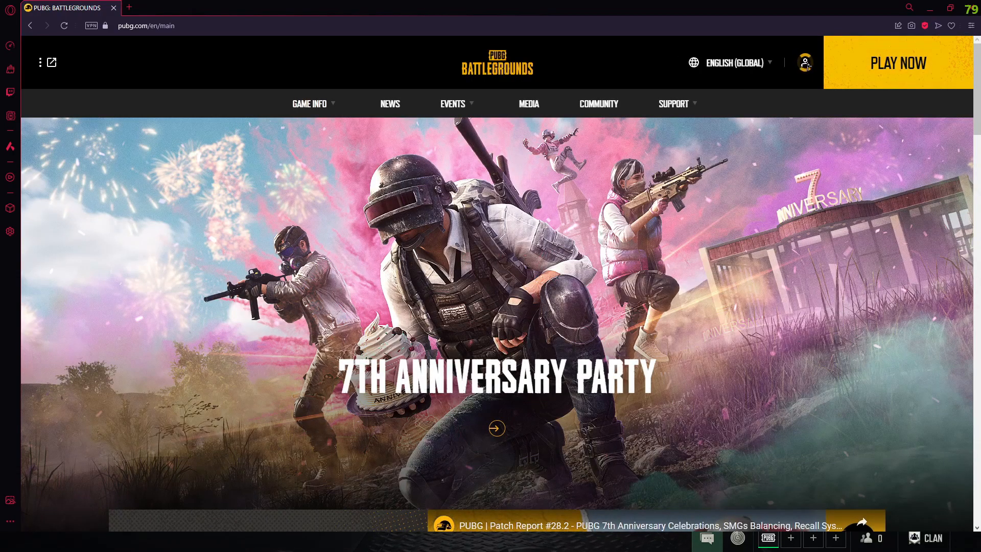
click(806, 62)
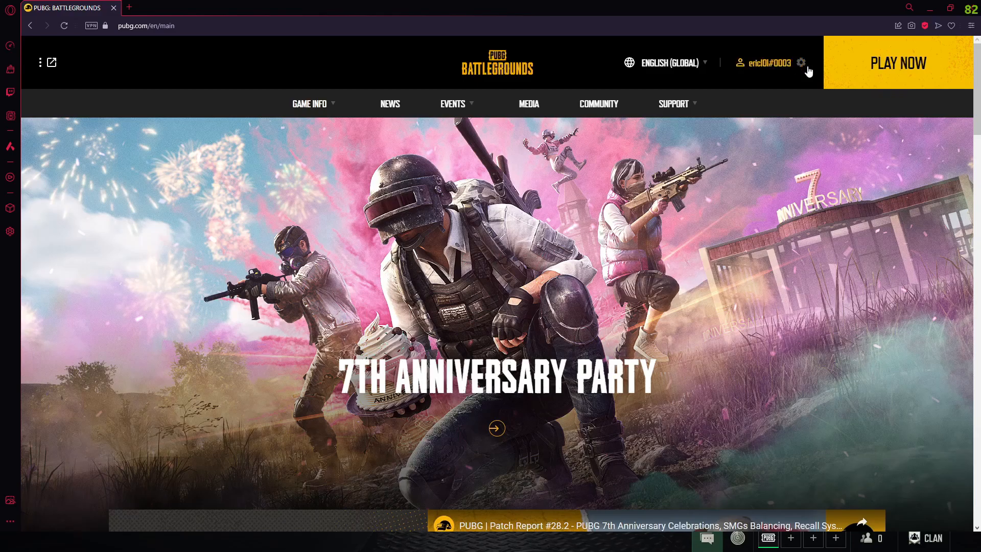
mouse_move(799, 77)
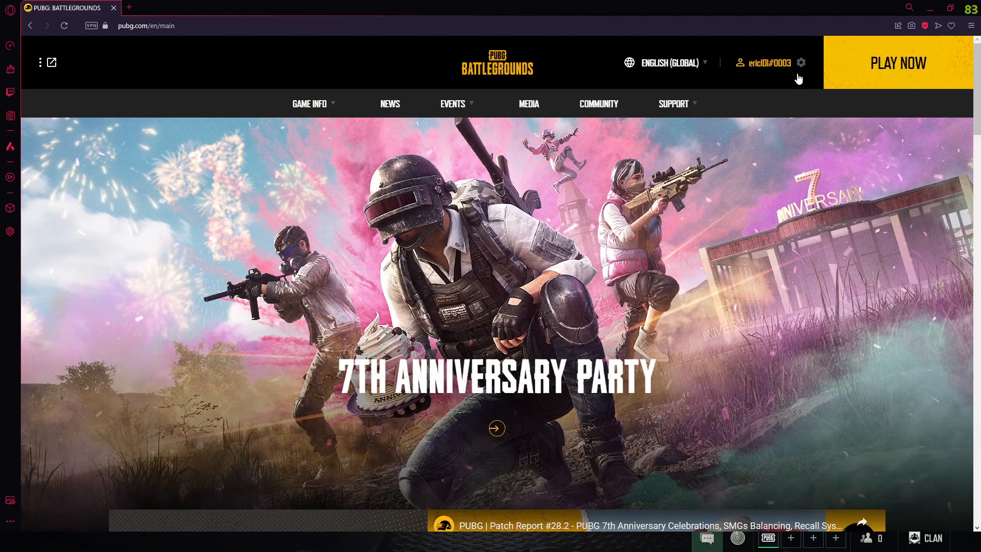
mouse_move(776, 62)
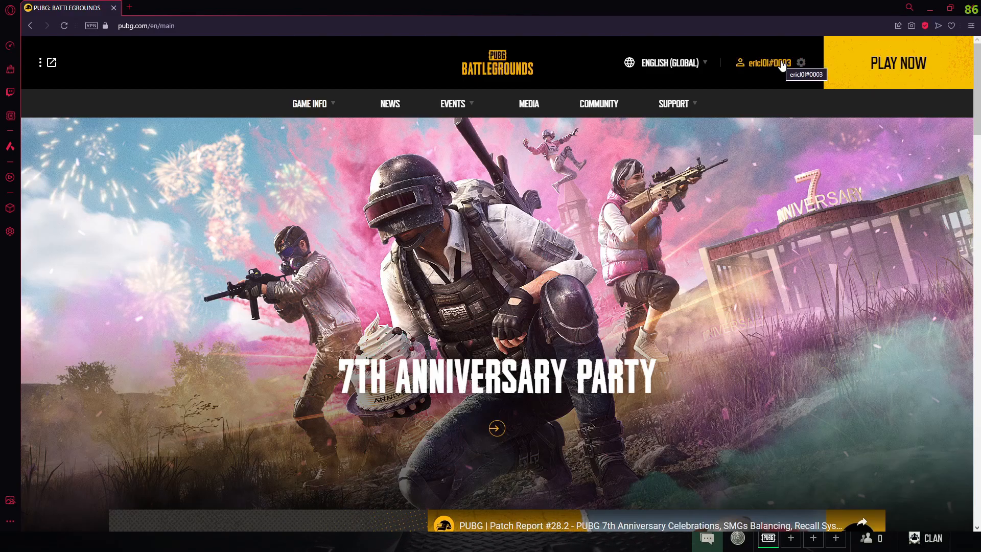
click(765, 63)
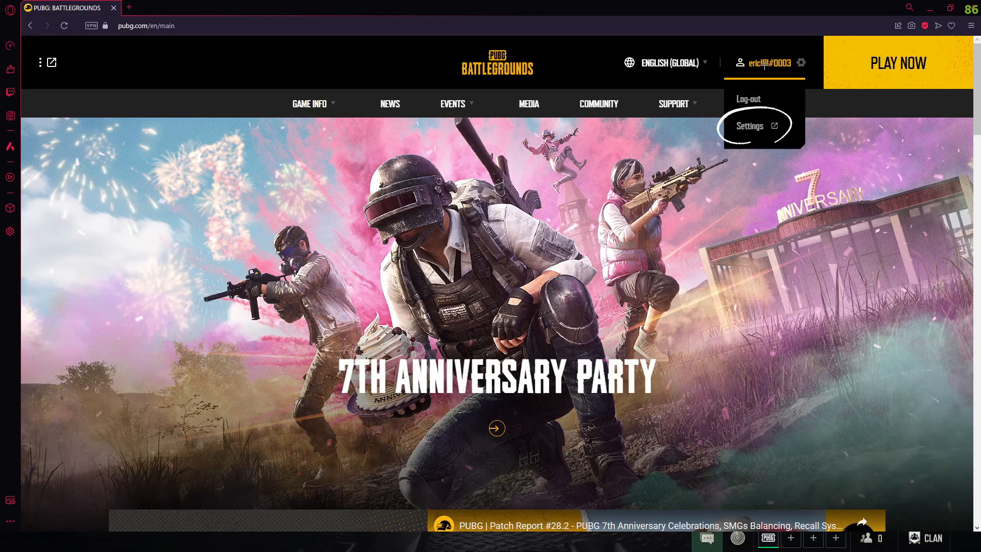
Step: Go to KRAFTON ID Settings and its Personal Info section
click(749, 126)
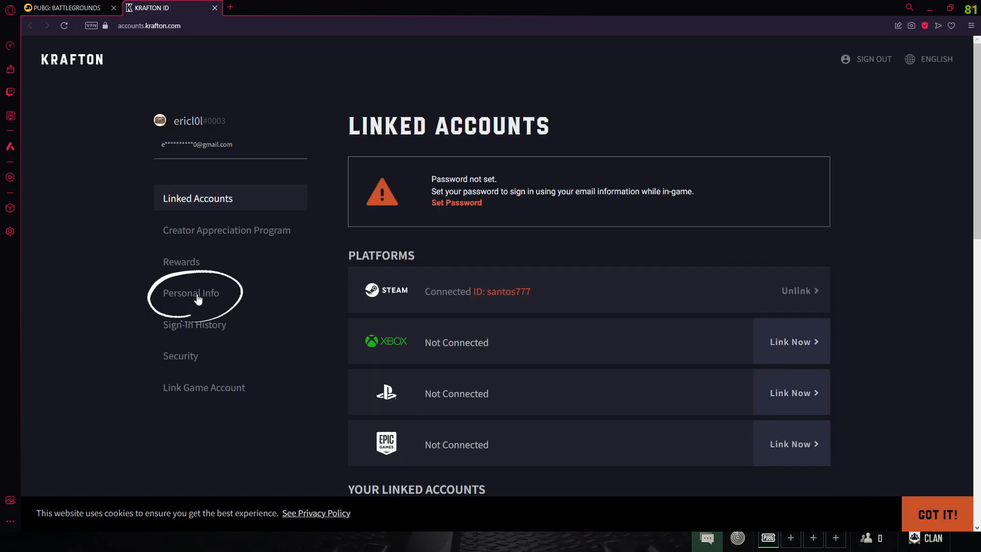
click(191, 293)
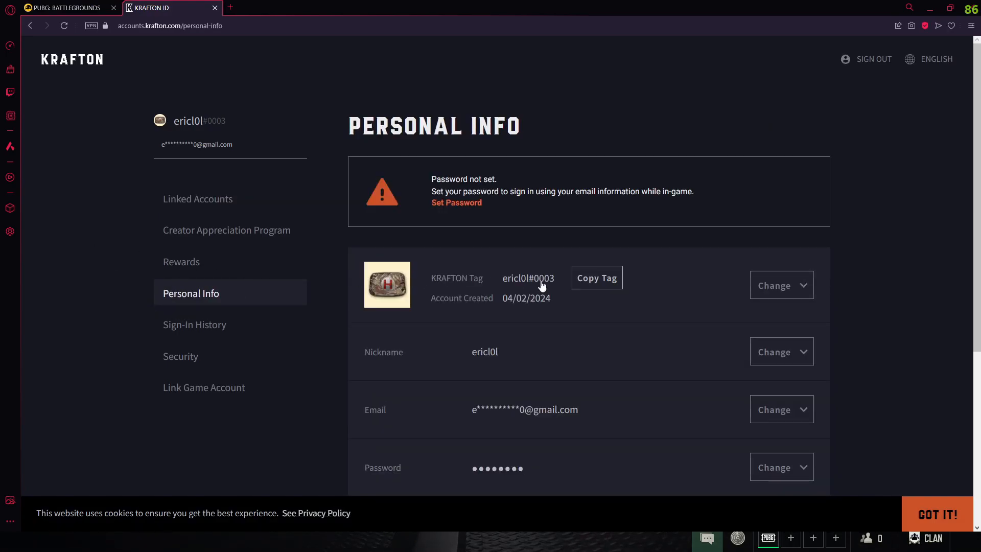
scroll(down, 3)
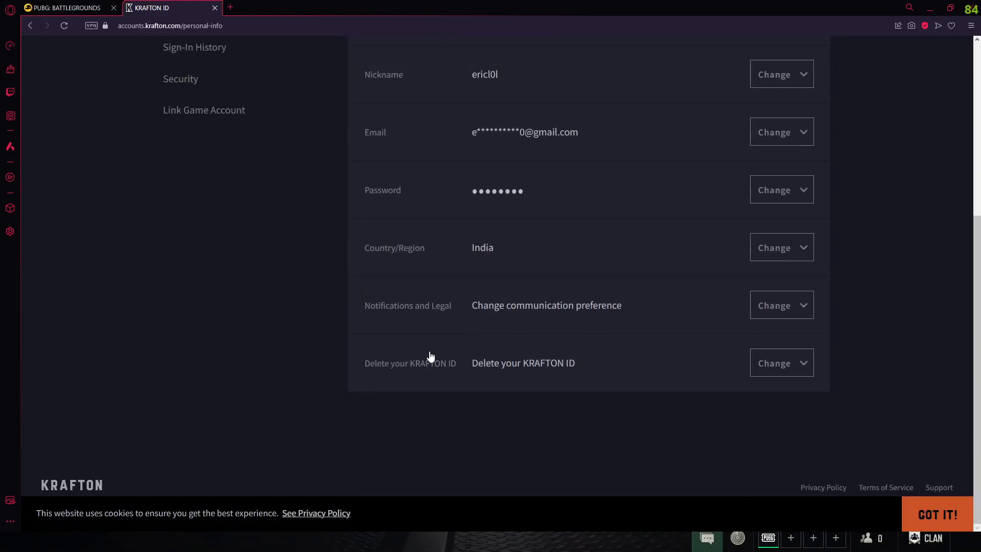
mouse_move(471, 372)
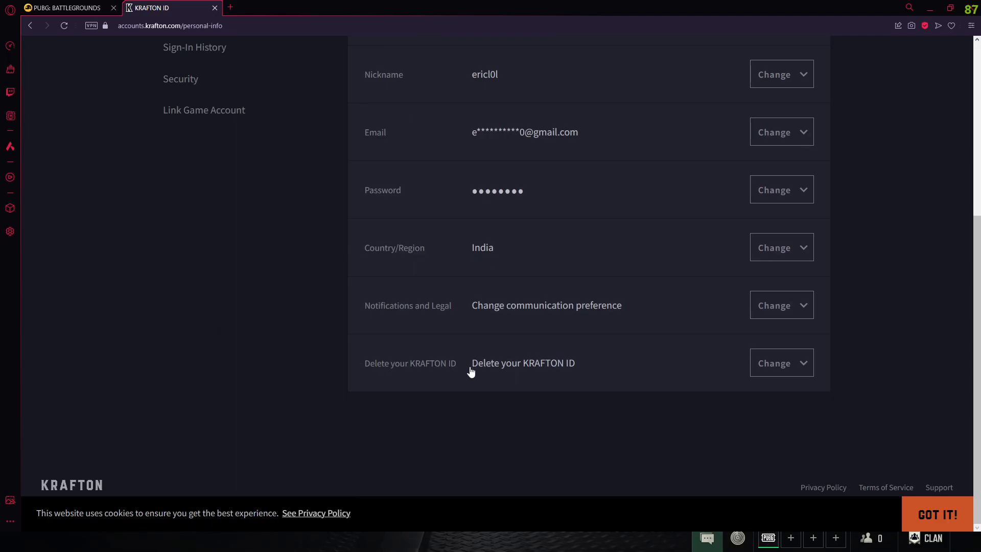
Step: Expand Delete your KRAFTON ID via Change and request deletion, reaching the password confirmation dialog
click(780, 363)
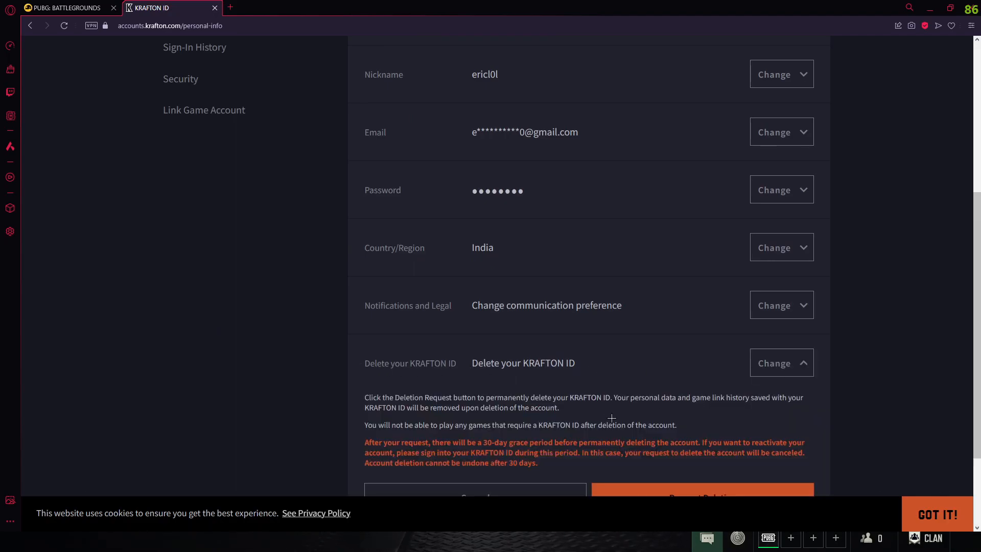
scroll(down, 3)
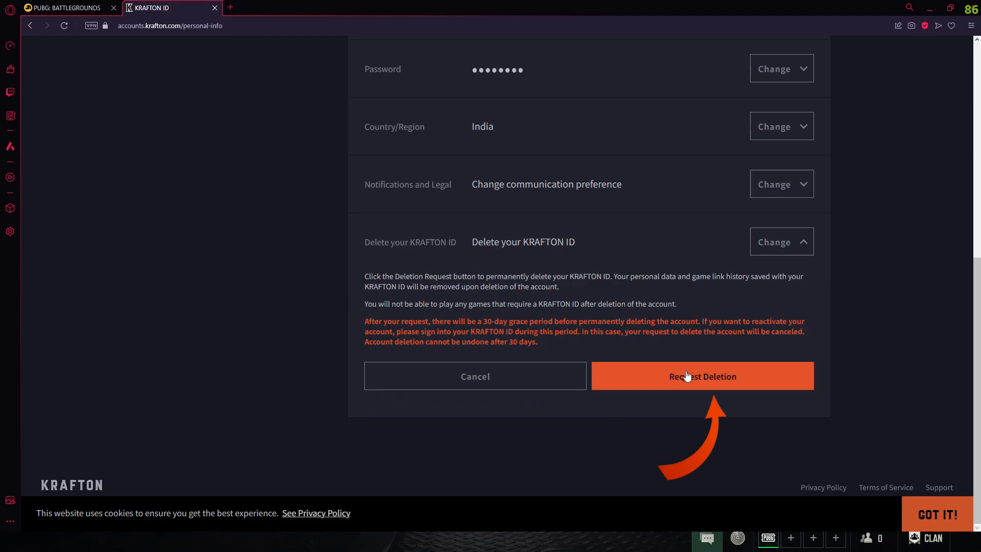
click(702, 376)
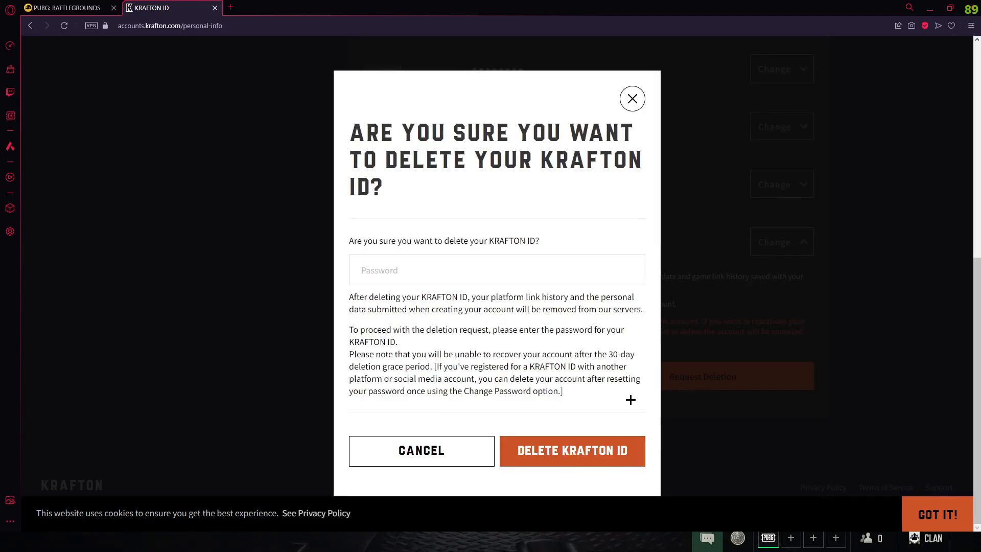
click(496, 269)
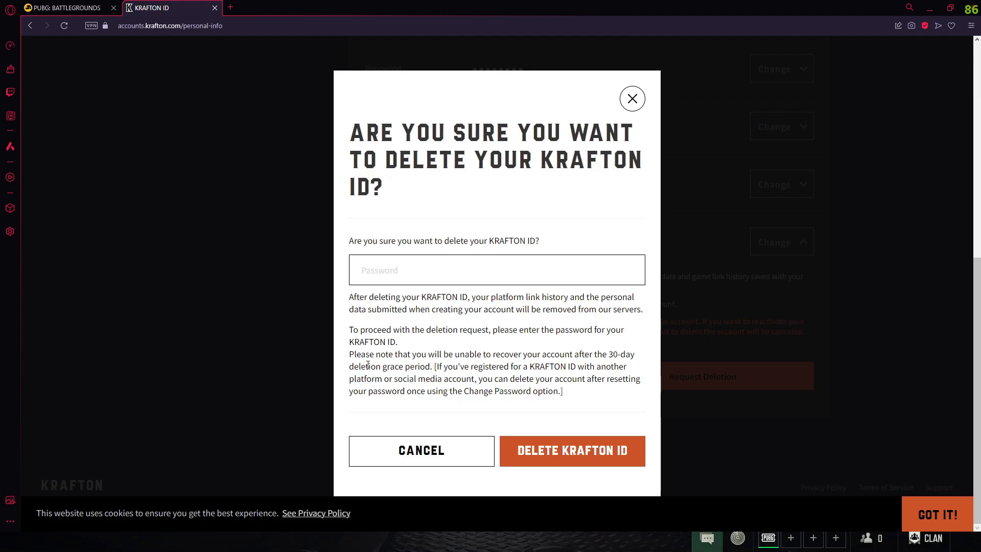
mouse_move(396, 297)
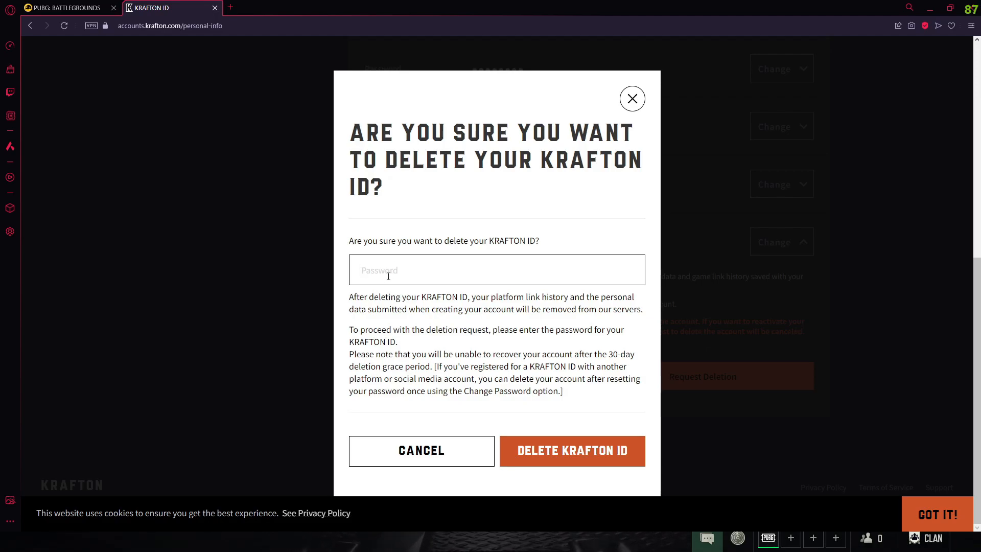
mouse_move(570, 450)
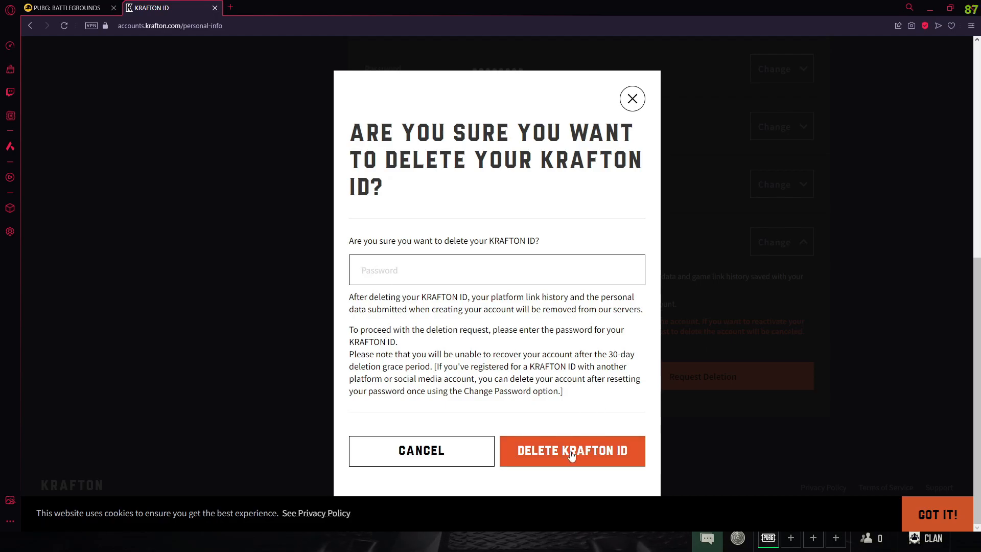
click(496, 269)
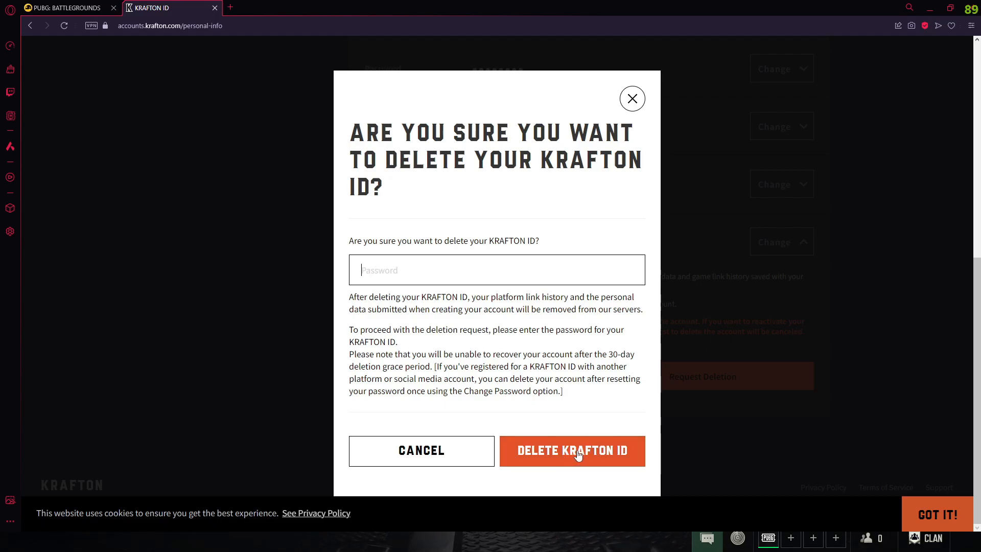
mouse_move(613, 352)
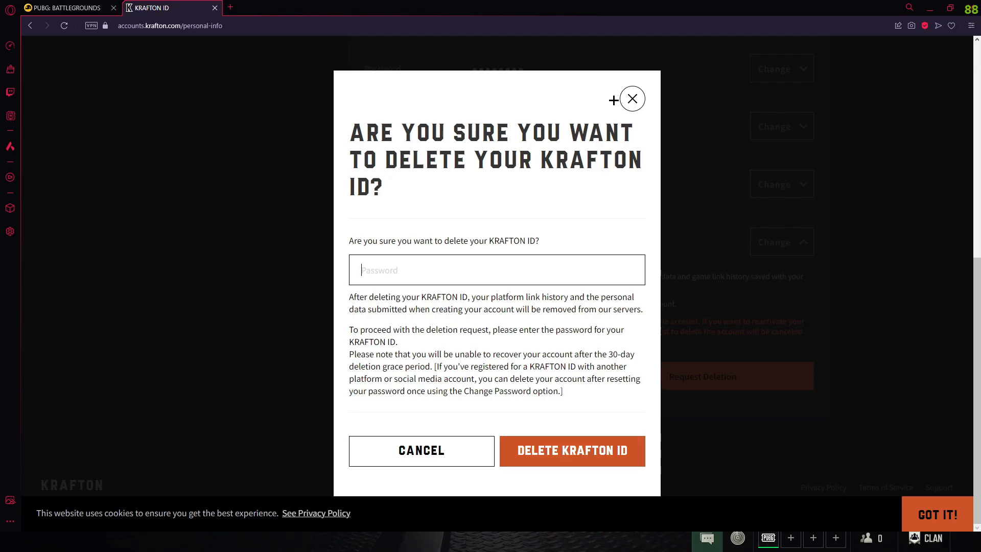
click(633, 98)
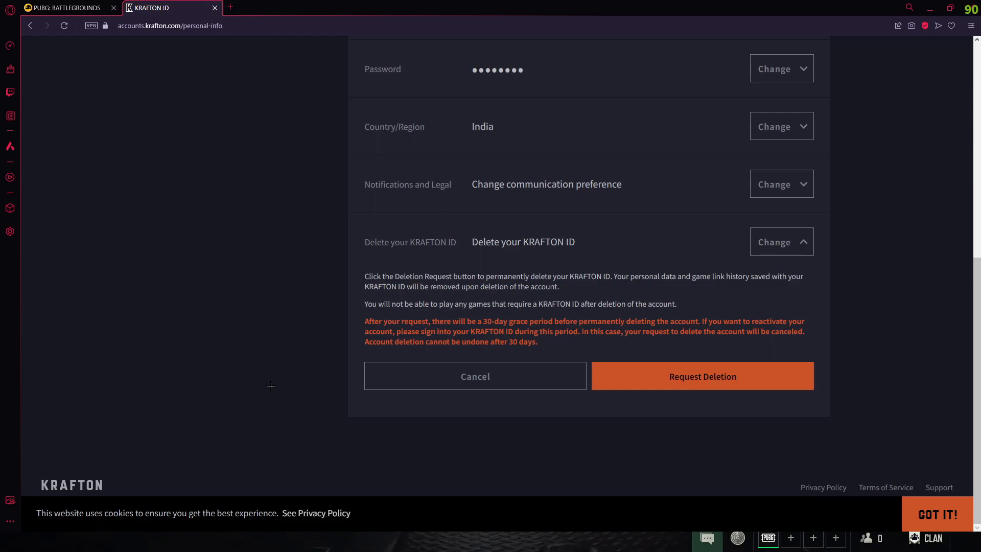
mouse_move(251, 449)
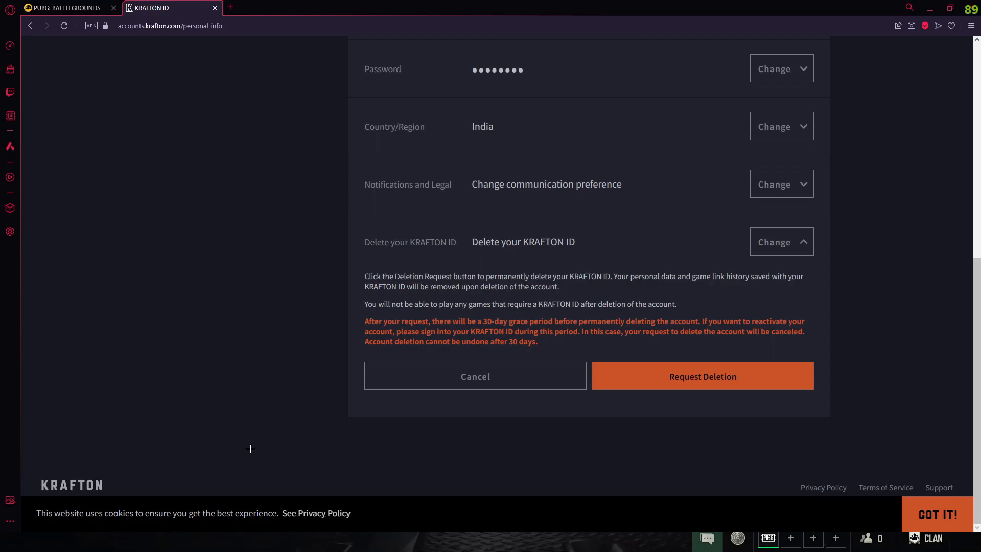